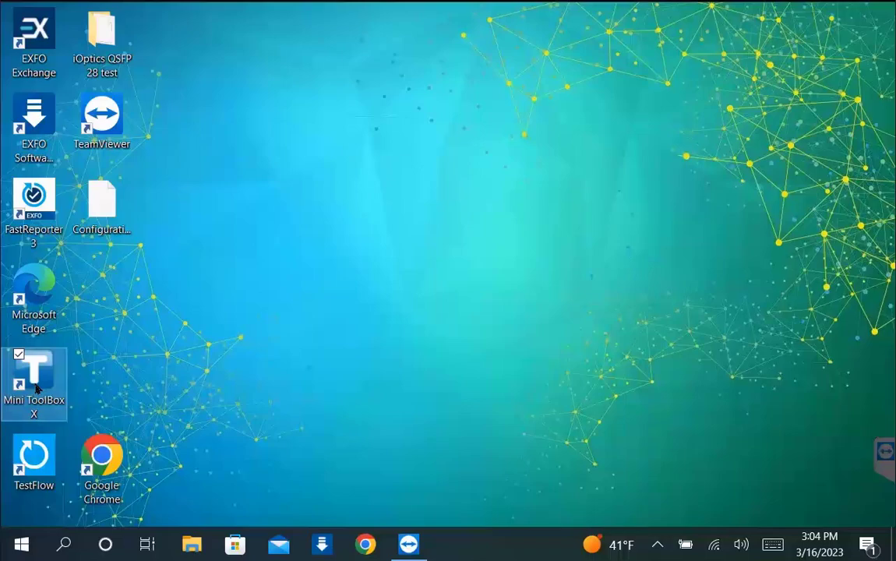
Step: Launch Mini ToolBox X and start NetBlazer for the FTBx-88260 module
{"action": "double_click", "coordinate": [33, 373]}
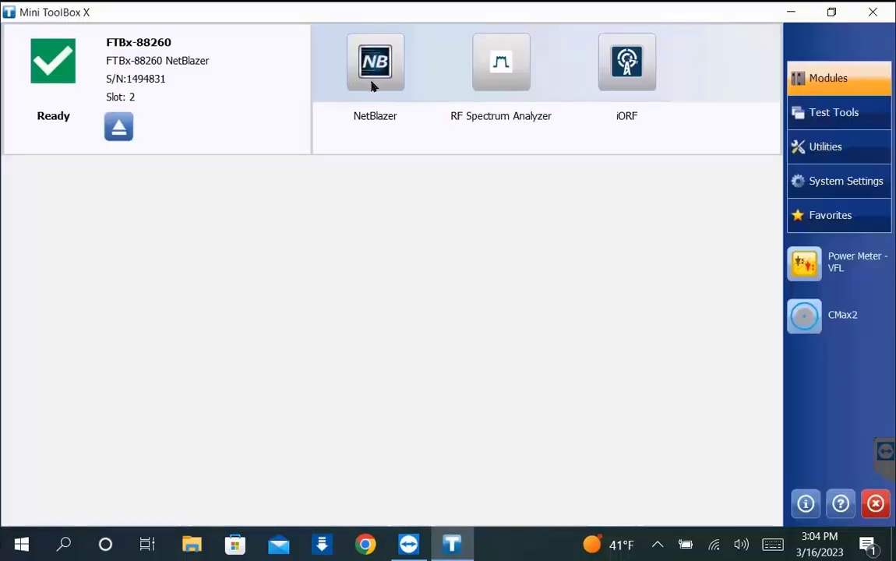
{"action": "left_click", "coordinate": [375, 61]}
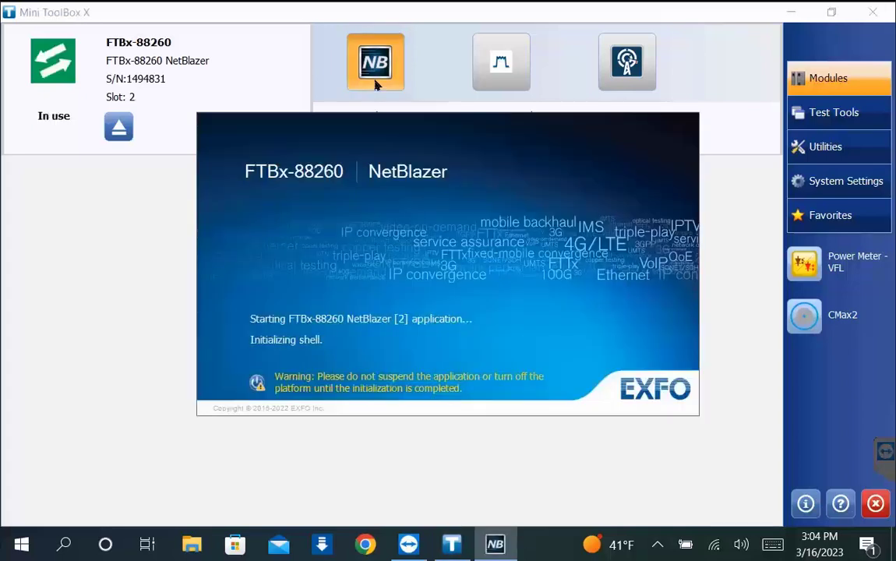
{"action": "left_click", "coordinate": [376, 61]}
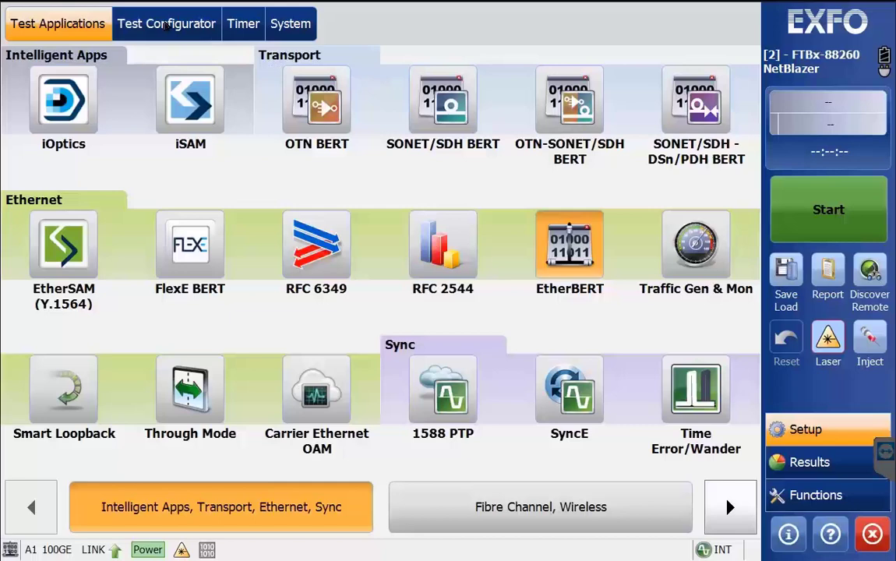
Step: Open the Test Configurator to view the EtherBERT 100GE test structure
{"action": "left_click", "coordinate": [166, 24]}
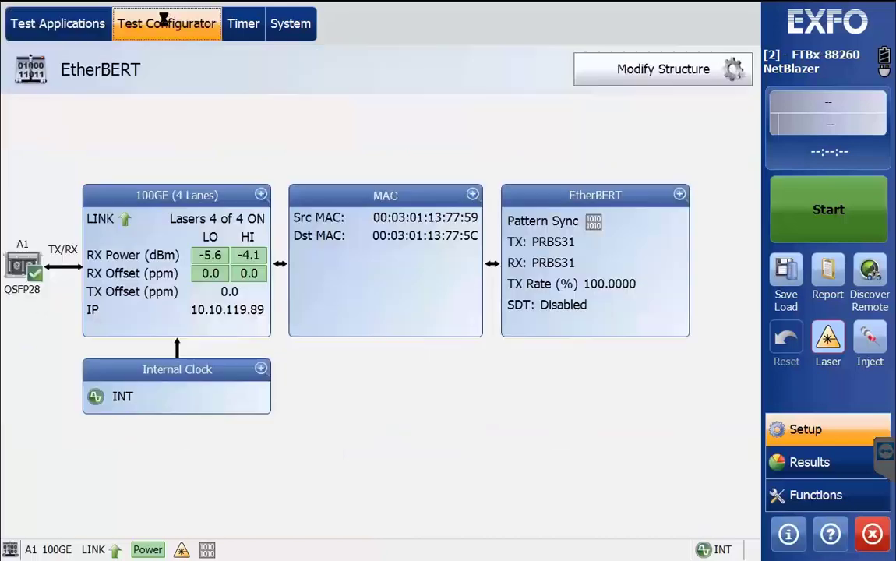
{"action": "mouse_move", "coordinate": [455, 85]}
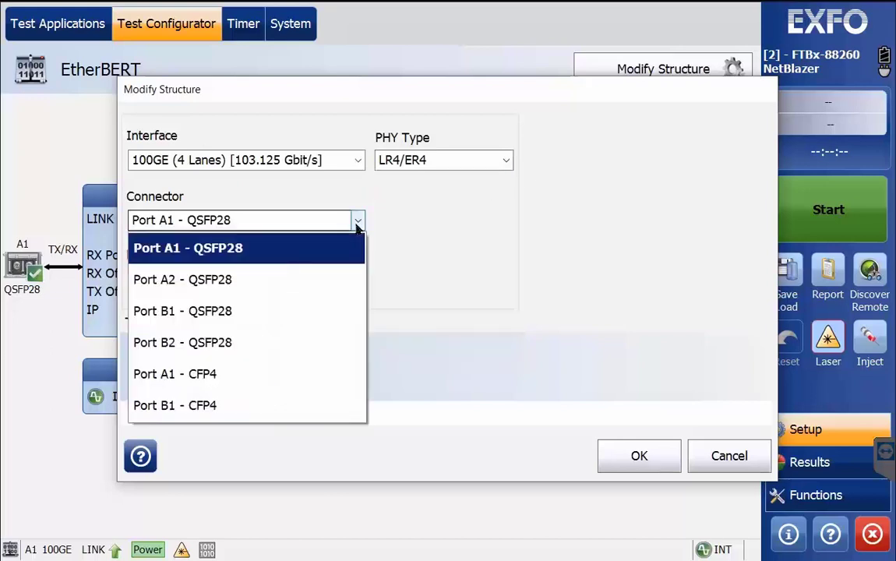
Step: Apply connector Port A1 - QSFP28 with Framed Layer 2 framing on a single port
{"action": "left_click", "coordinate": [292, 278]}
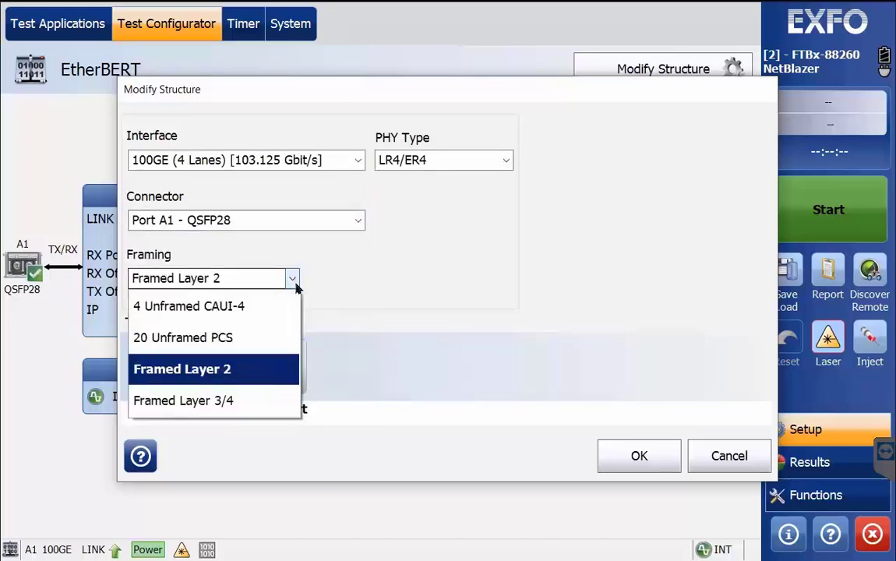
{"action": "left_click", "coordinate": [182, 369]}
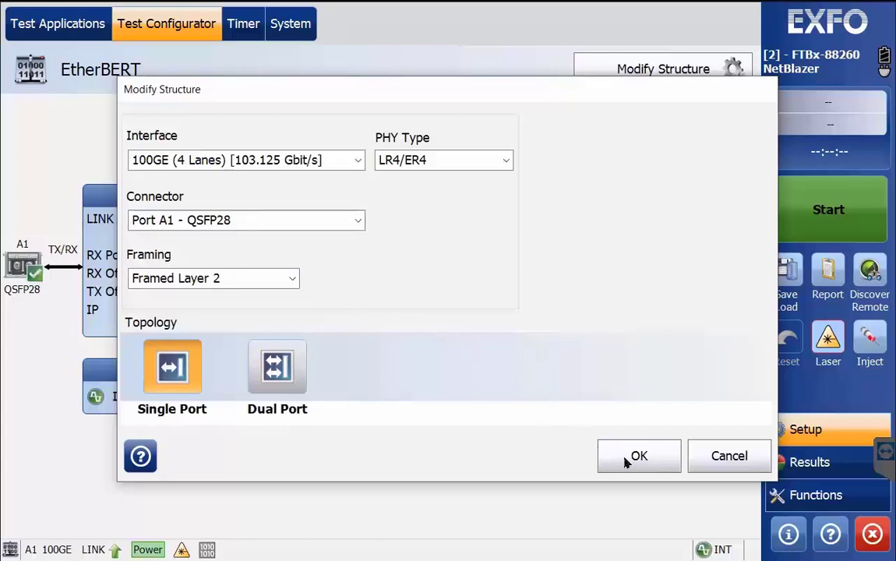
{"action": "left_click", "coordinate": [638, 456]}
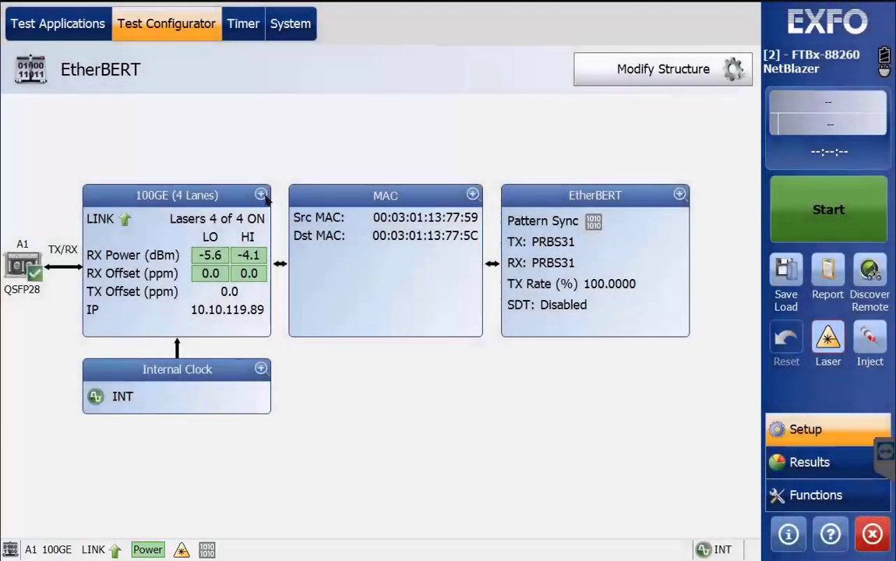
Step: Expand the 100GE (4 Lanes) block to show per-lane laser TX/RX power
{"action": "left_click", "coordinate": [261, 194]}
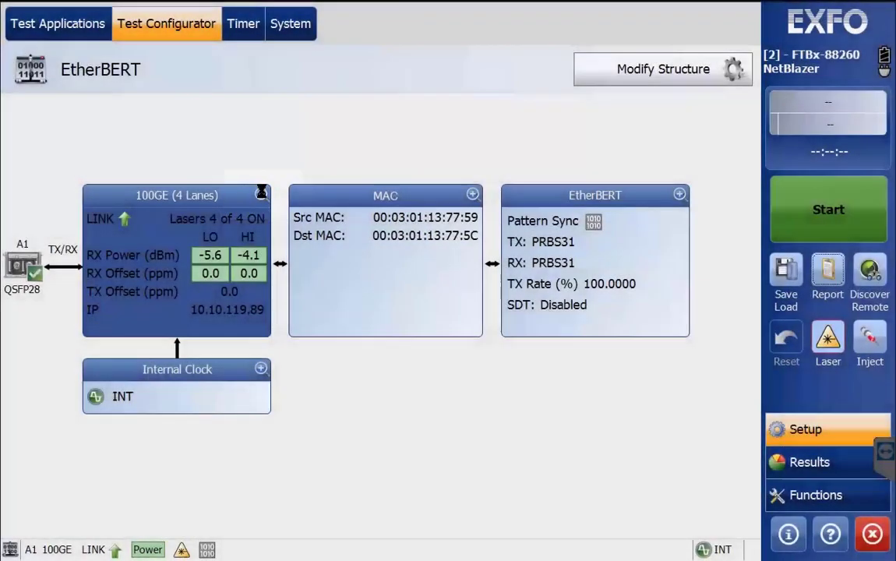
{"action": "left_click", "coordinate": [176, 195]}
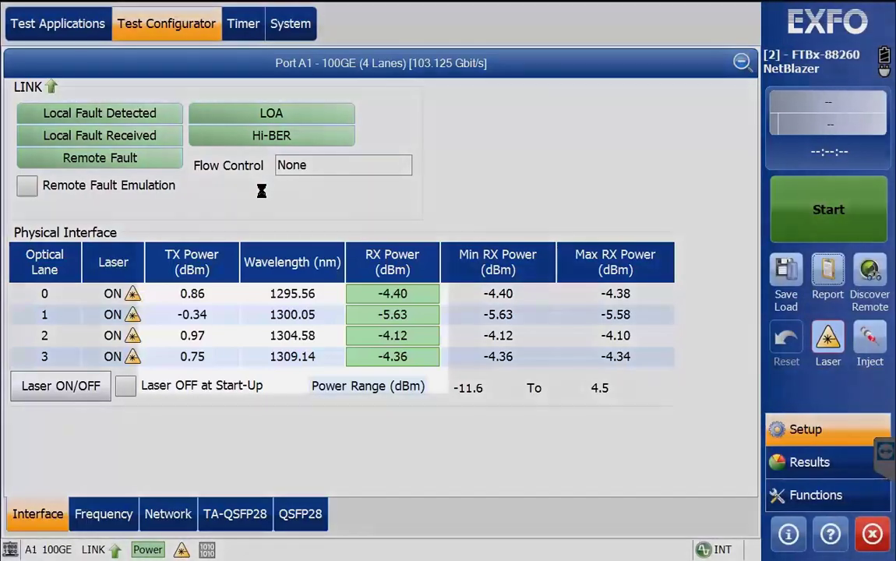